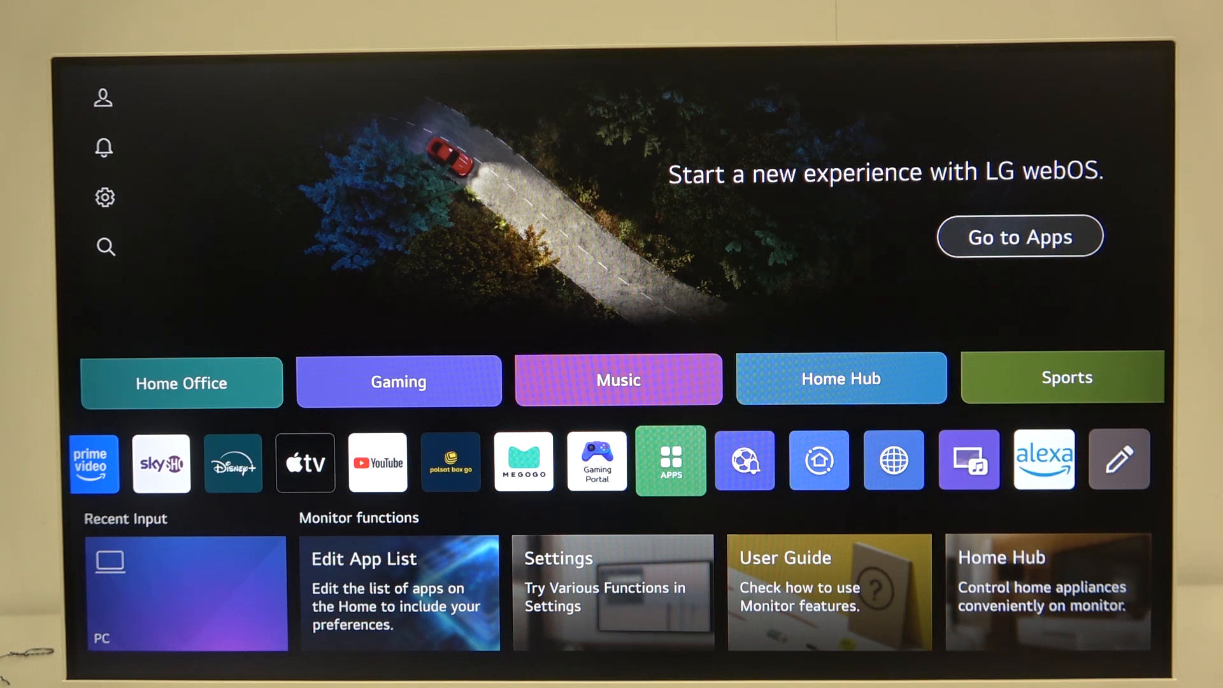
Step: Select the APPS tile in the Home app bar to launch the LG Apps store
{"action": "left_click", "coordinate": [670, 460]}
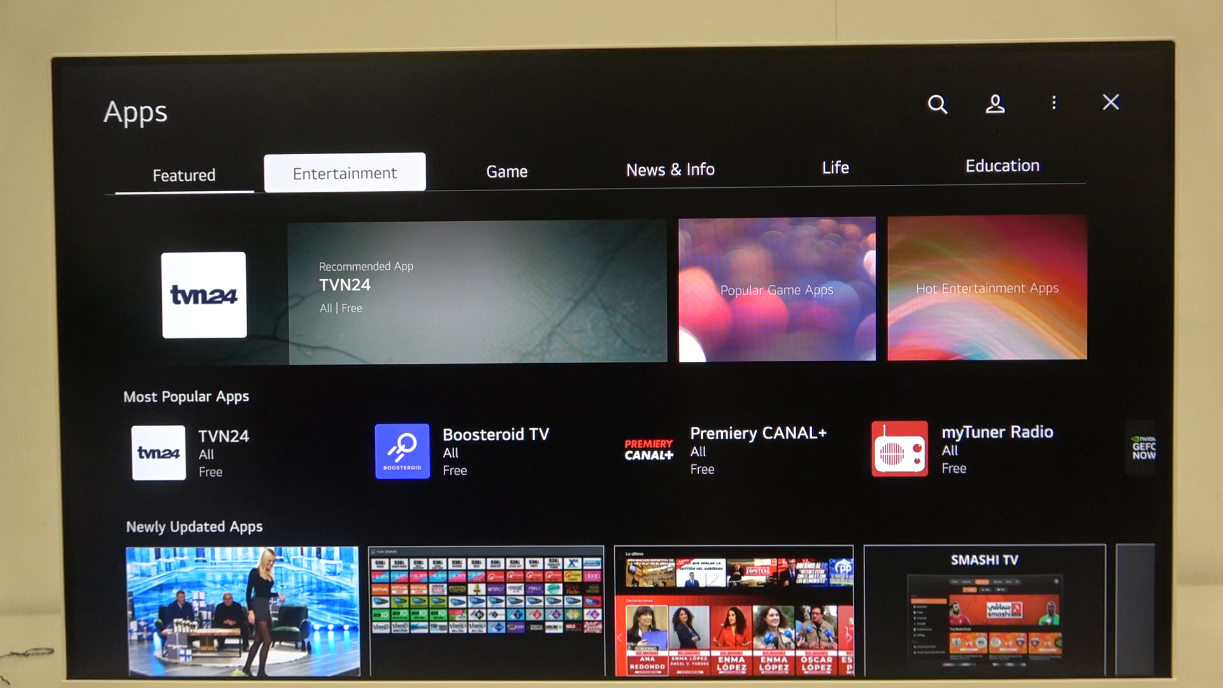
Step: Browse the Game category down to All Apps and open #1 Archery's details
{"action": "left_click", "coordinate": [507, 170]}
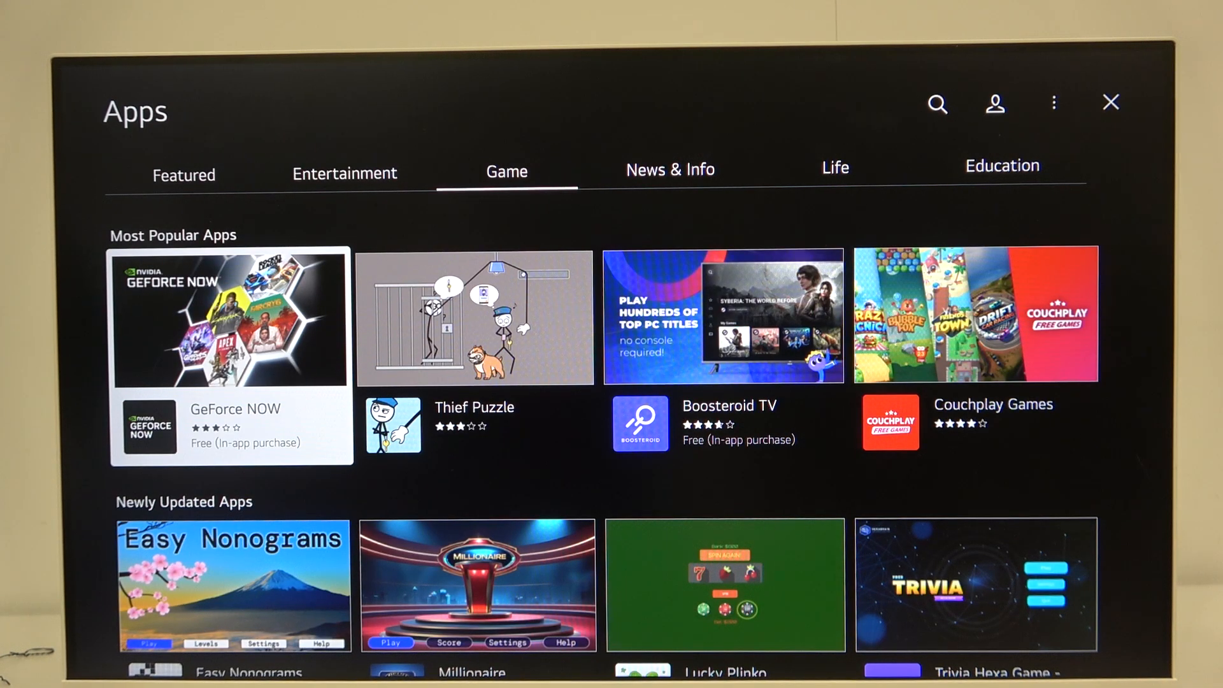
{"action": "mouse_move", "coordinate": [474, 351]}
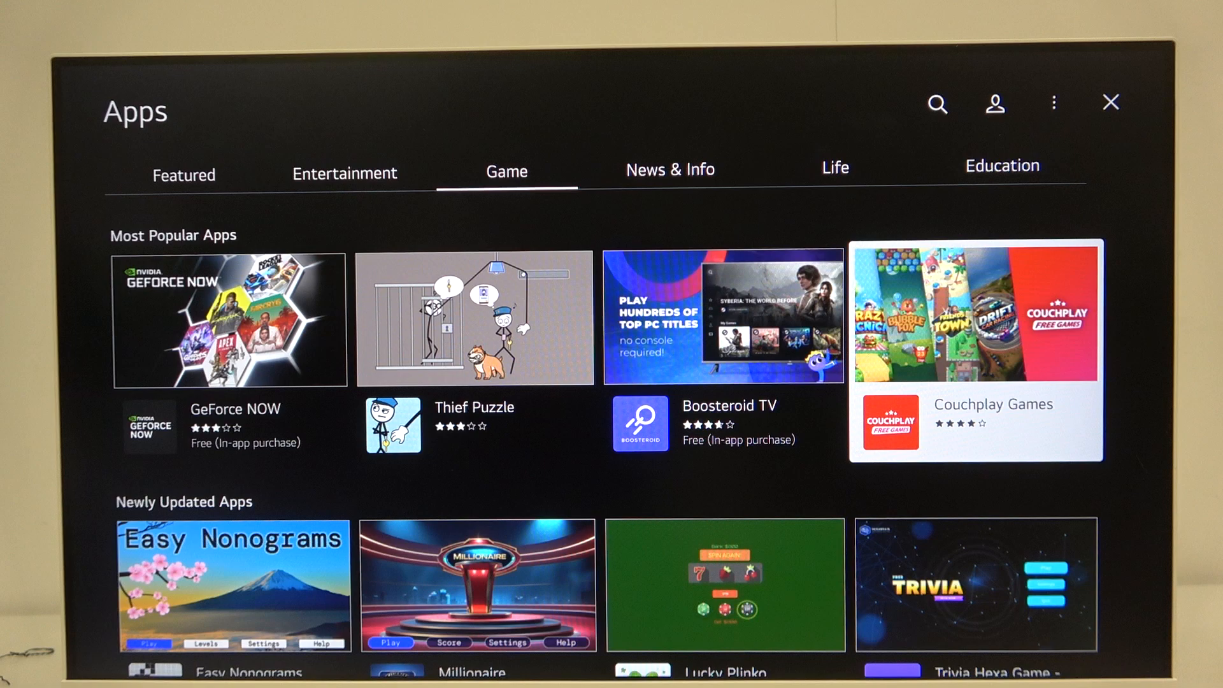
{"action": "mouse_move", "coordinate": [474, 351]}
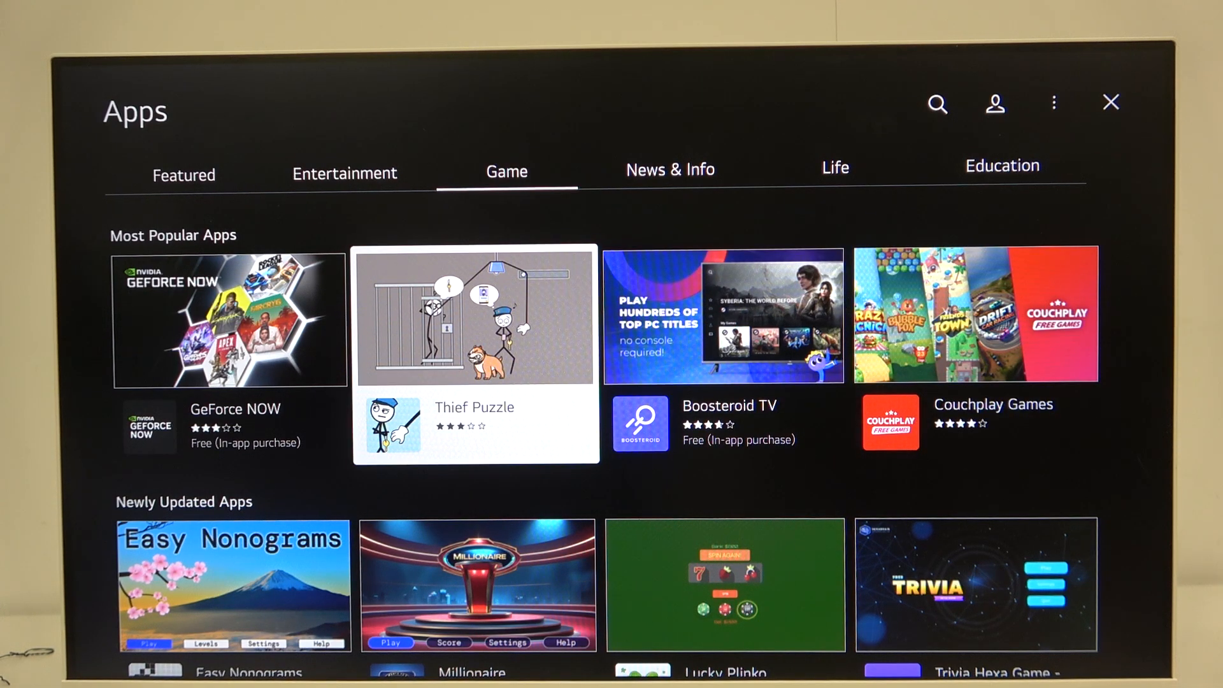
{"action": "scroll", "scroll_direction": "down", "scroll_amount": 3}
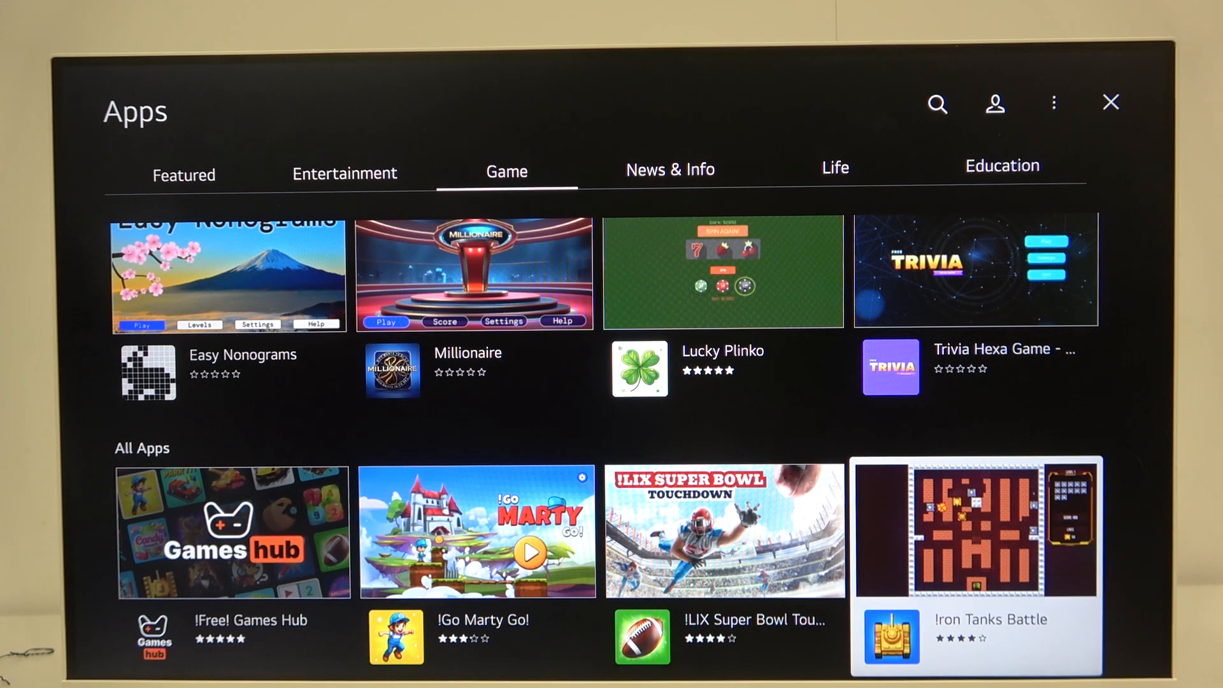
{"action": "scroll", "scroll_direction": "down", "scroll_amount": 3}
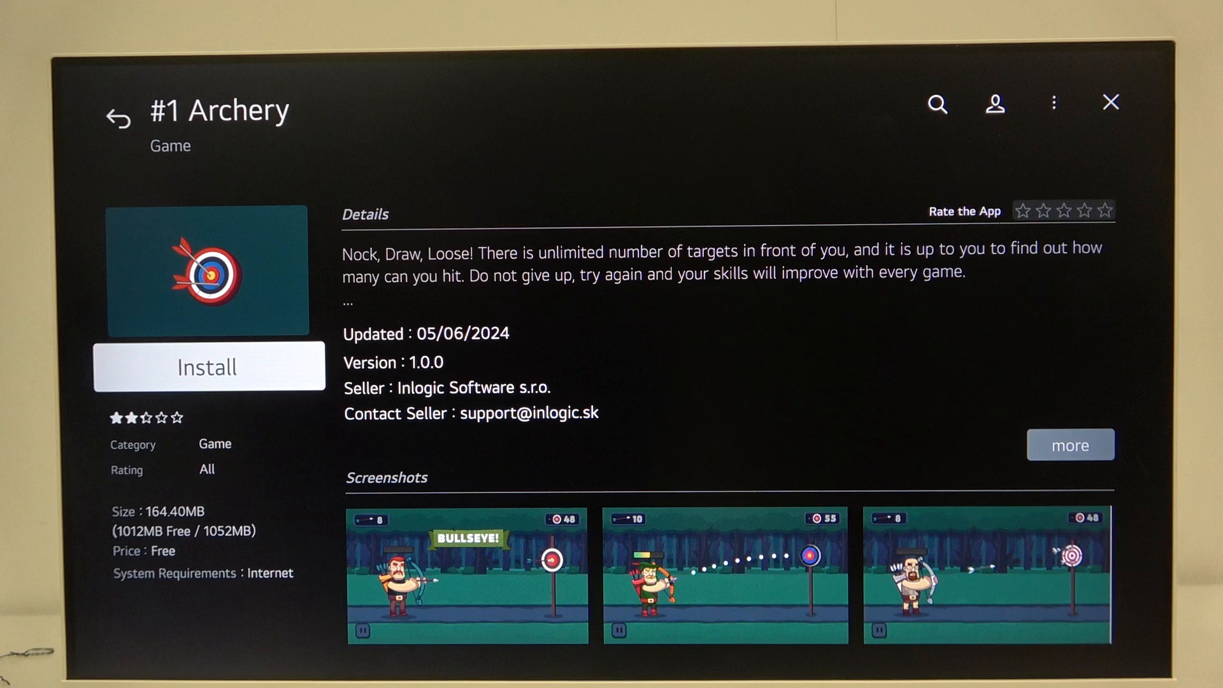
Step: Start installing #1 Archery and accept the log-in prompt
{"action": "left_click", "coordinate": [207, 368]}
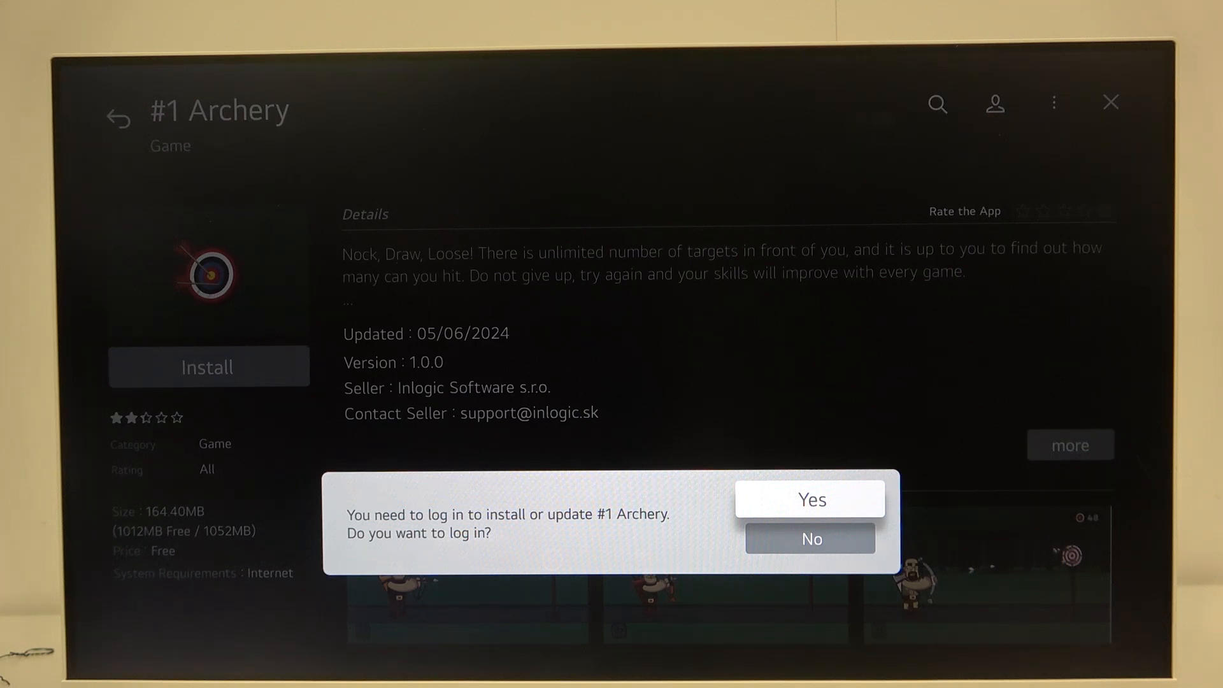
{"action": "left_click", "coordinate": [809, 498]}
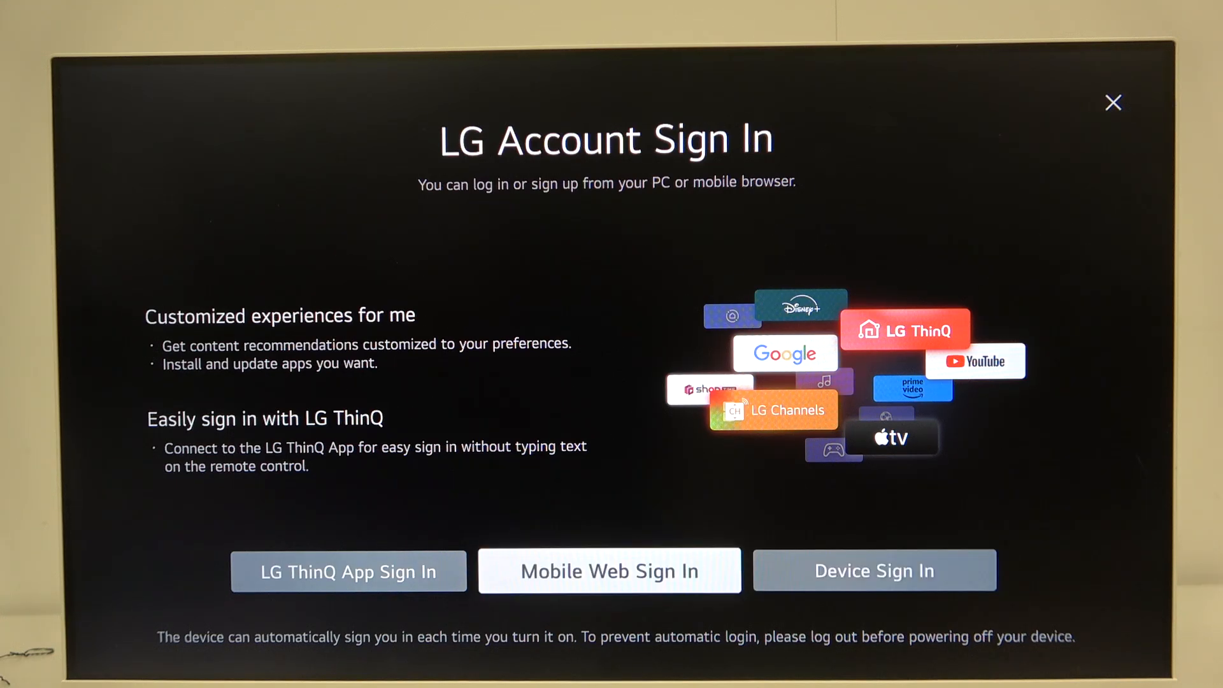
Step: Sign in to the LG account using LG ThinQ App Sign In
{"action": "left_click", "coordinate": [348, 570]}
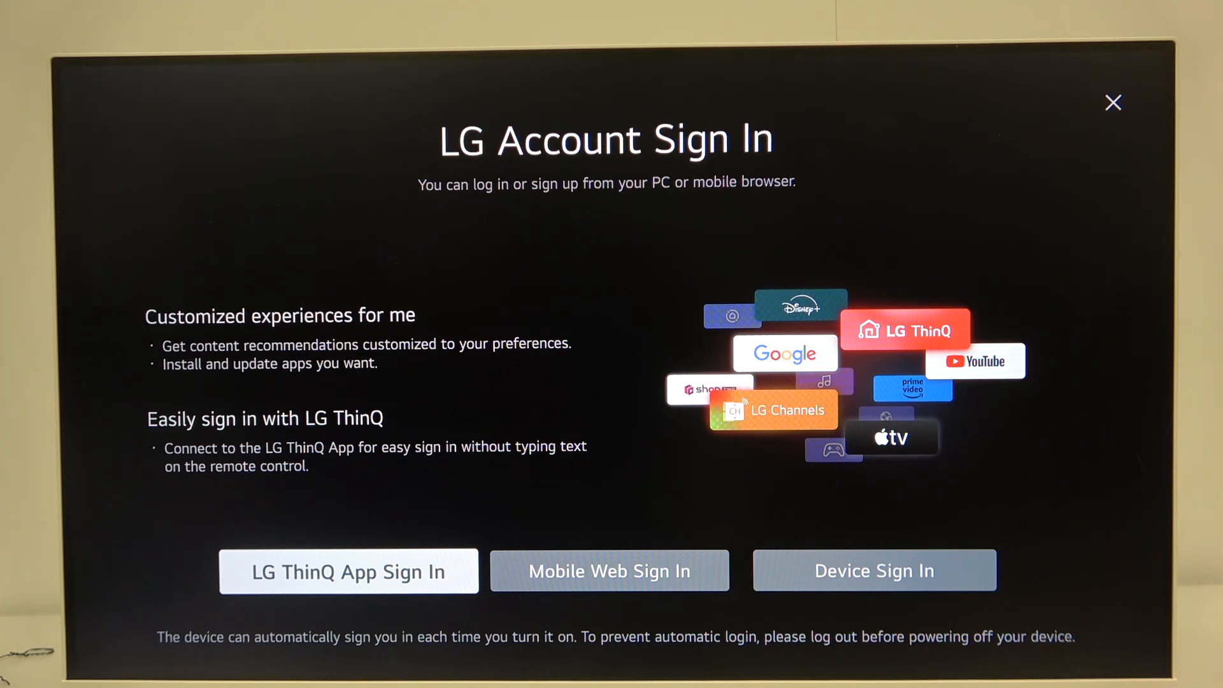
{"action": "left_click", "coordinate": [348, 570]}
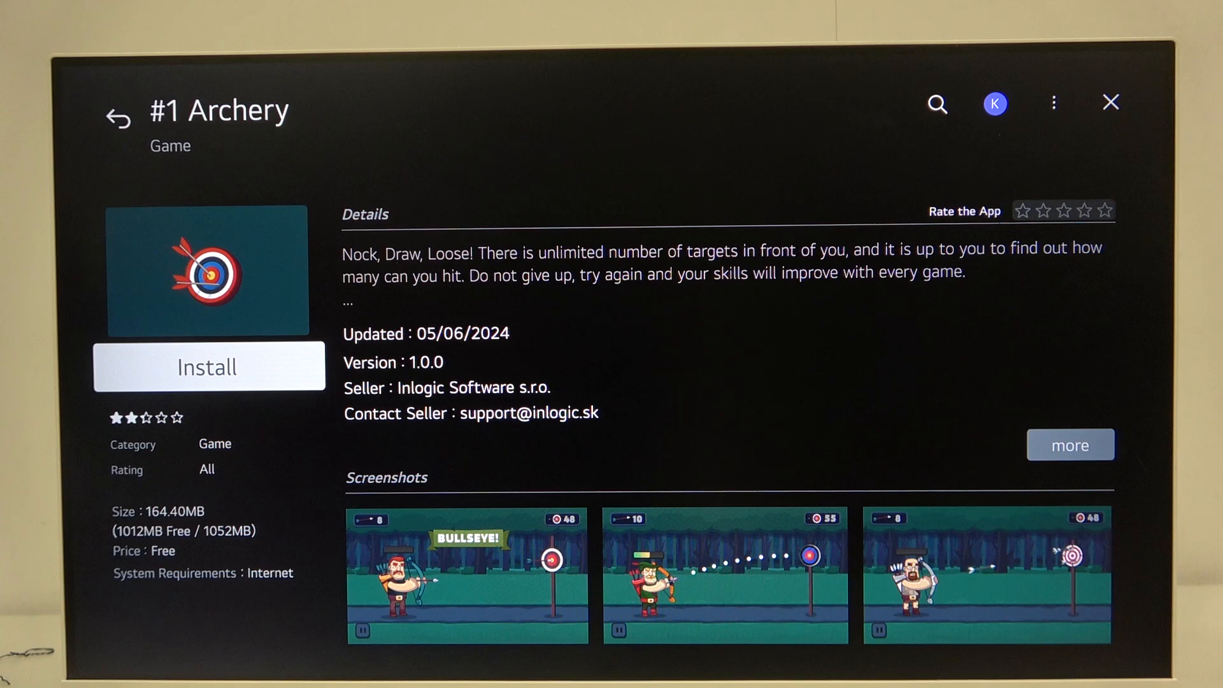
Step: Install #1 Archery until its button shows Launch
{"action": "left_click", "coordinate": [208, 367]}
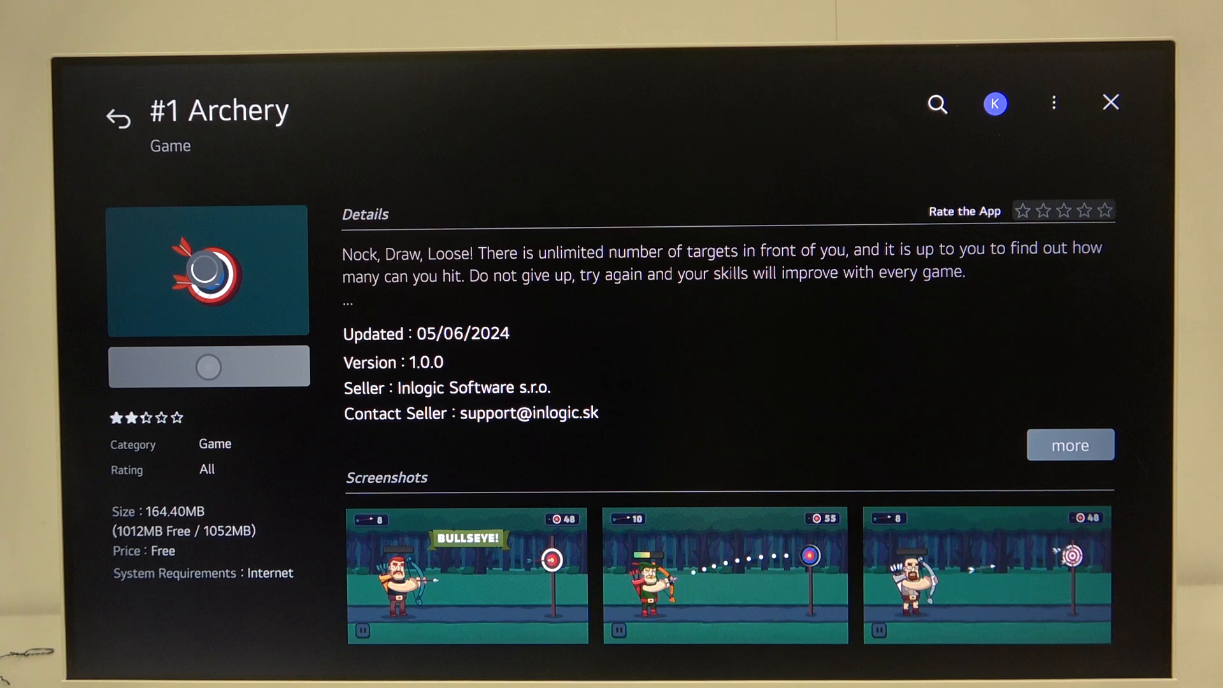
{"action": "left_click", "coordinate": [209, 366]}
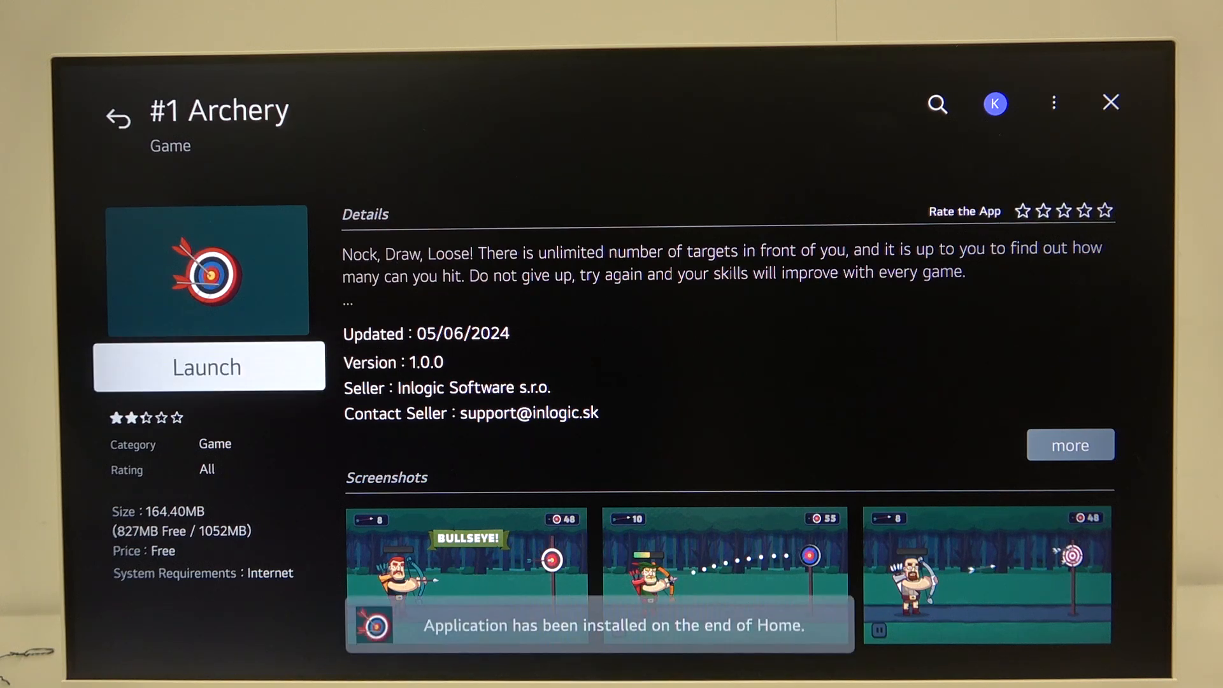